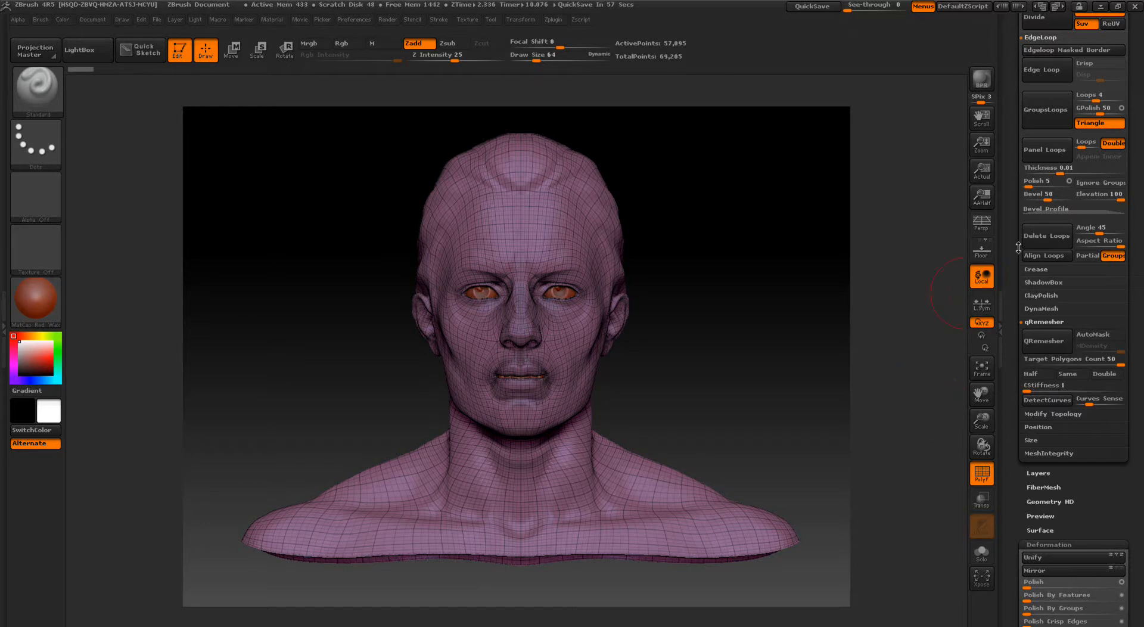
mouse_move(1047, 236)
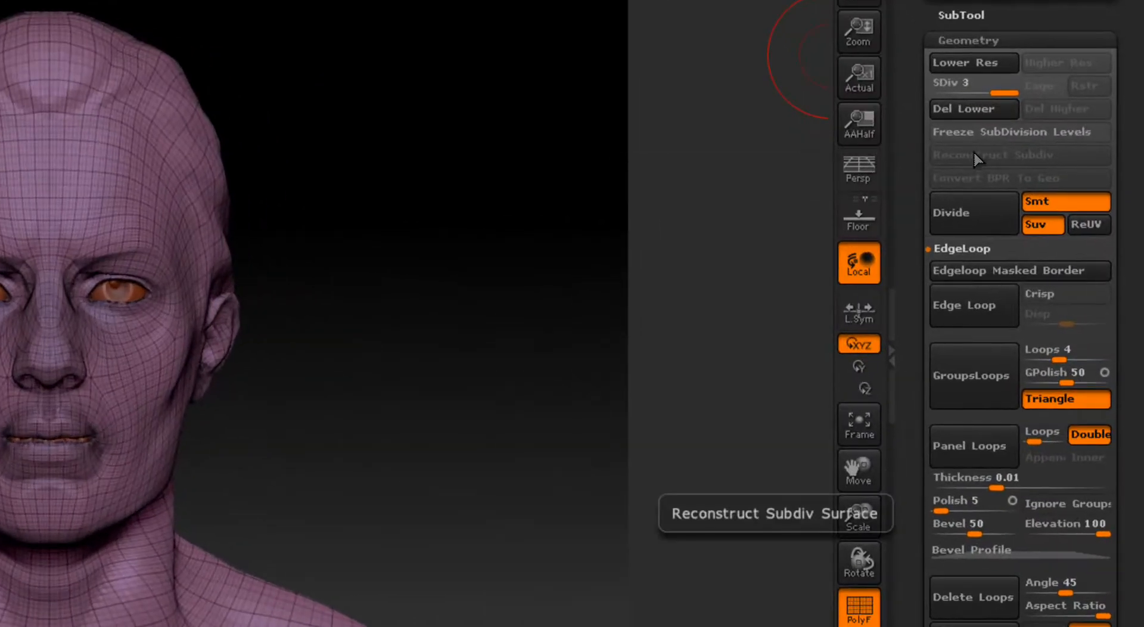
mouse_move(1010, 164)
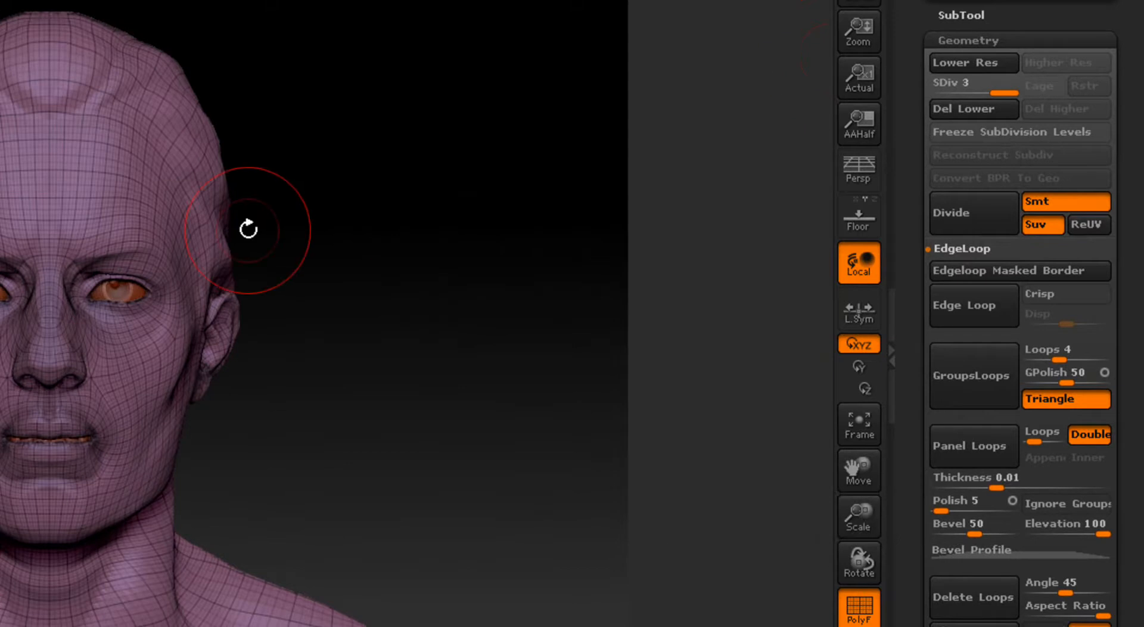
mouse_move(127, 328)
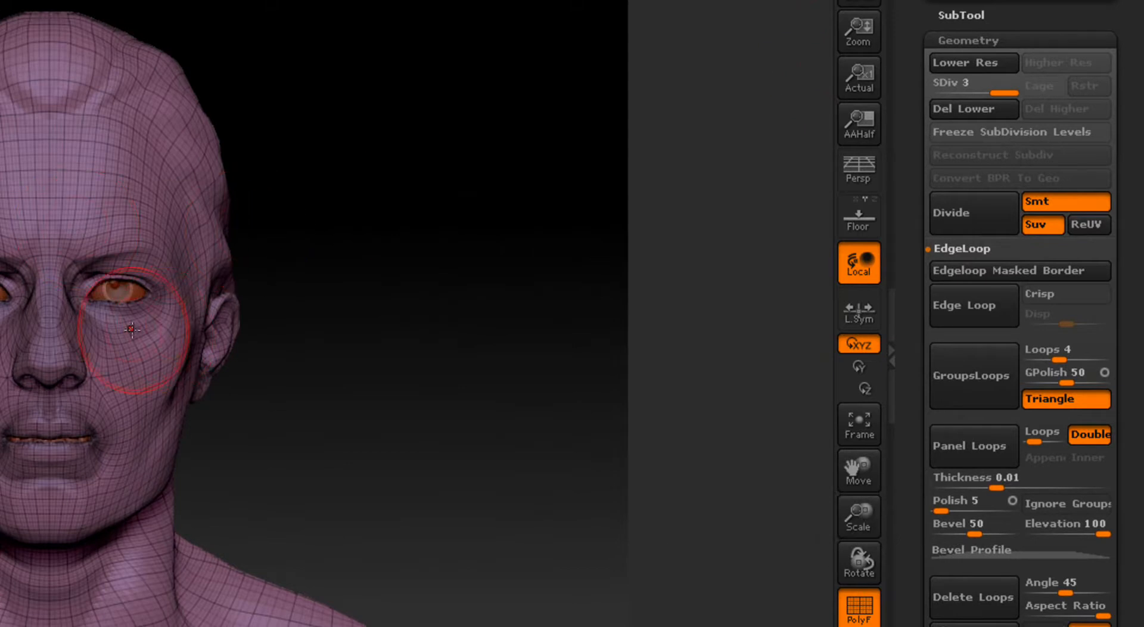
mouse_move(136, 236)
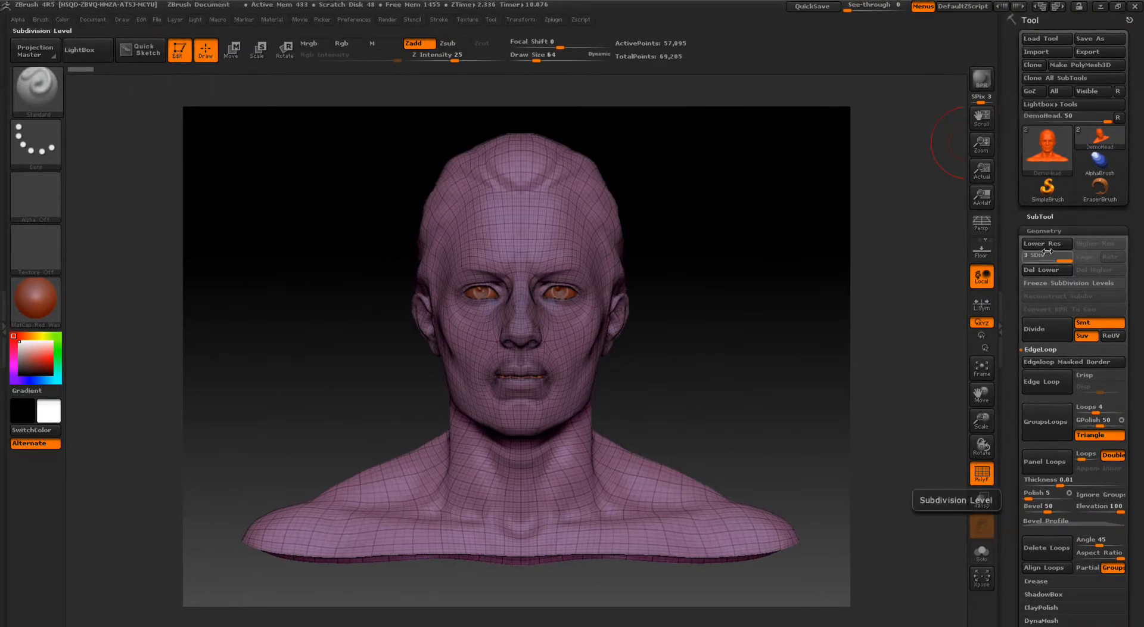
Make a PolyMesh3D copy of the bust, reconstruct a lower subdivision level, and freeze its levels.
left_click(1087, 65)
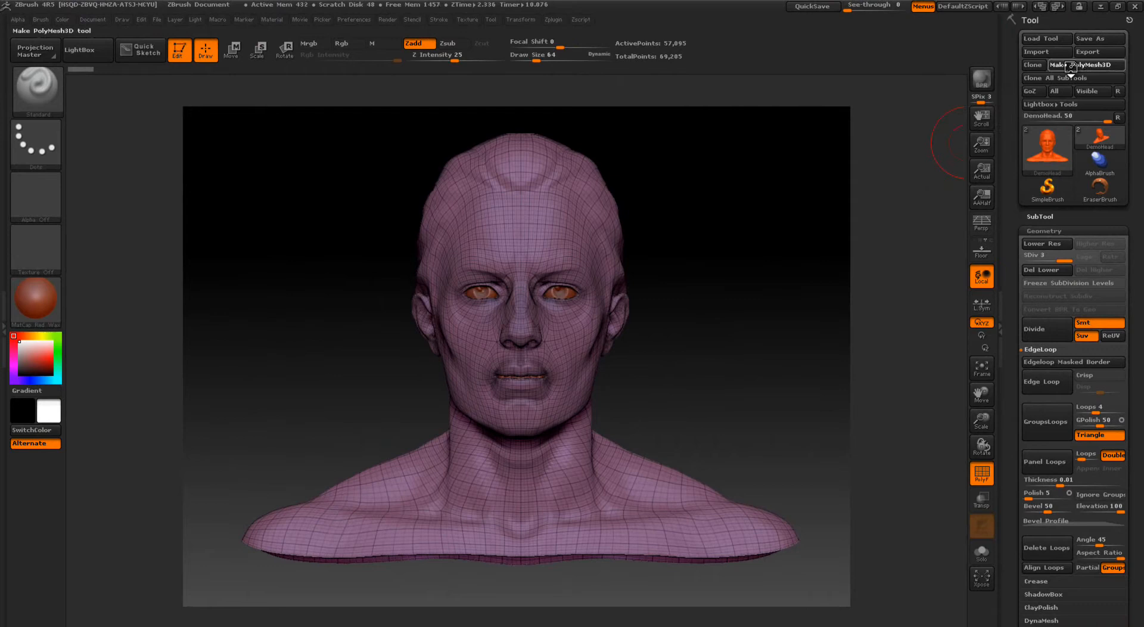
left_click(1087, 65)
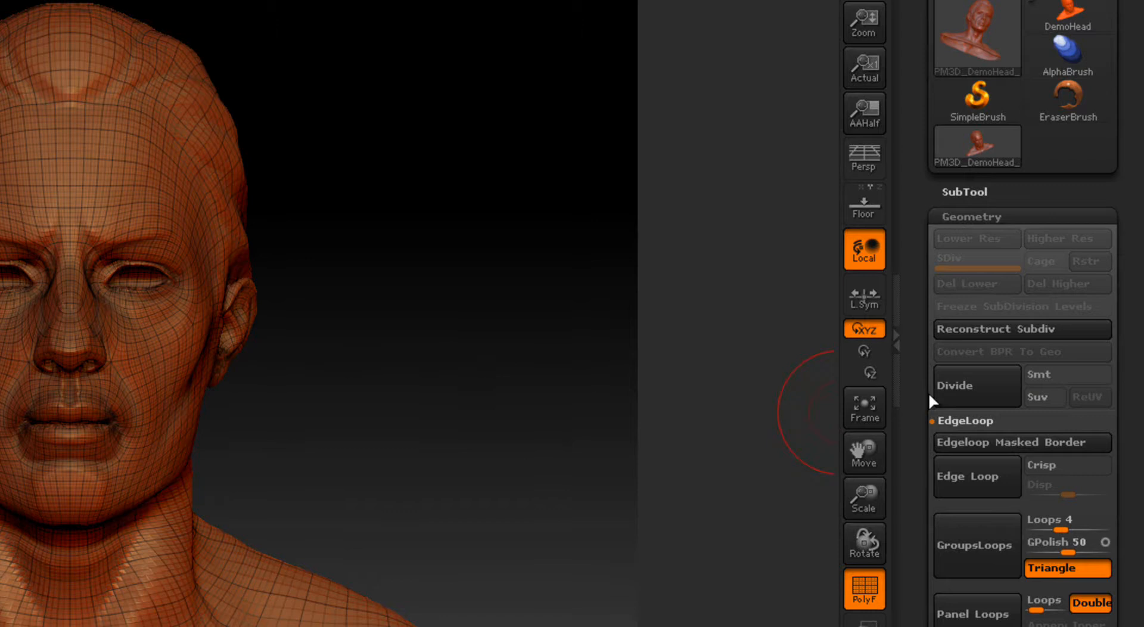
left_click(955, 386)
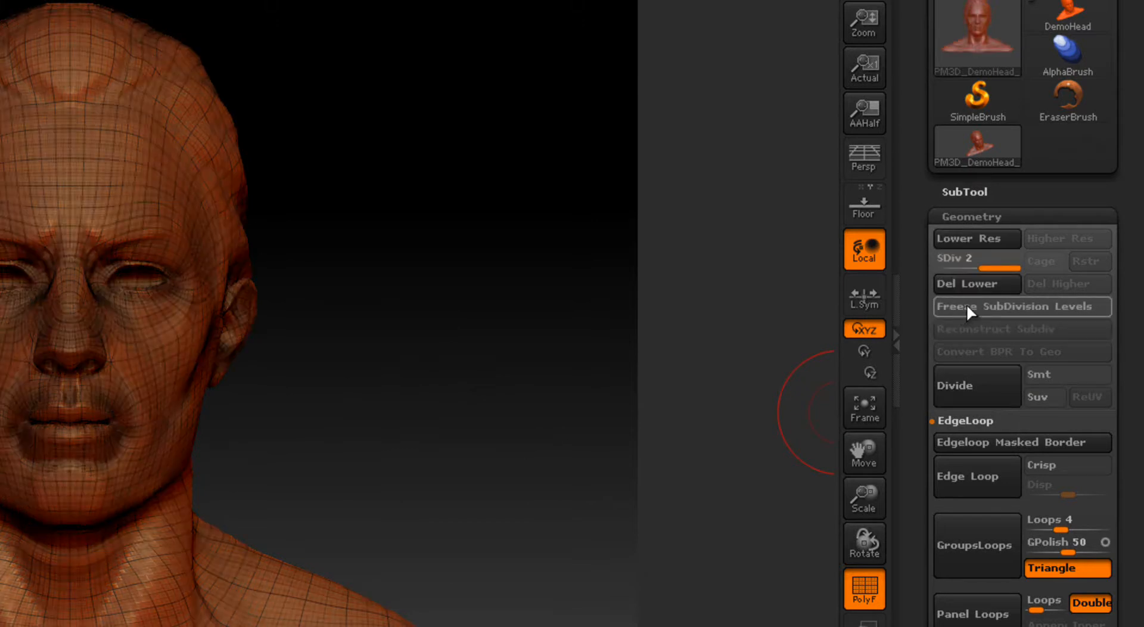
left_click(1023, 307)
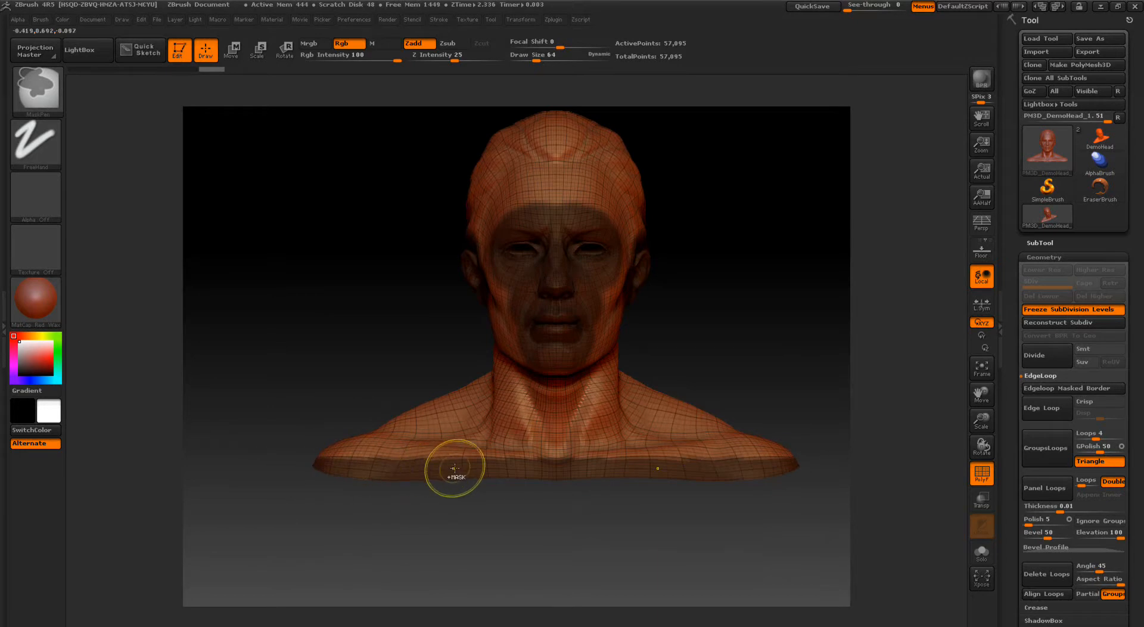
mouse_move(479, 439)
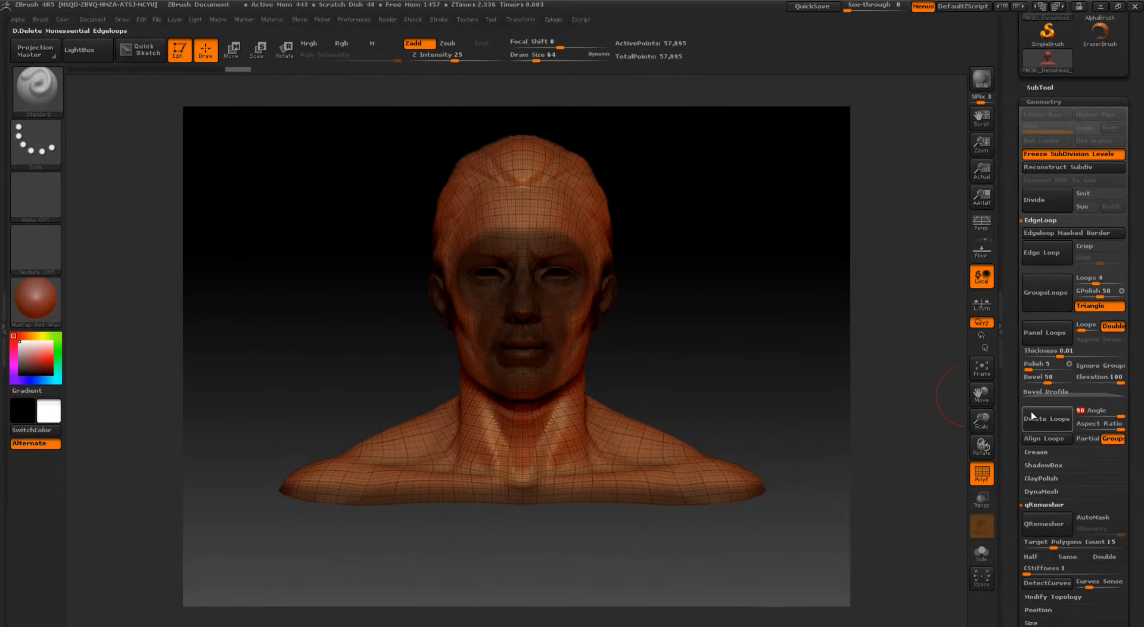
Delete the nonessential edge loops outside the face, dropping active points from 57,095 to 50,159.
left_click(1046, 419)
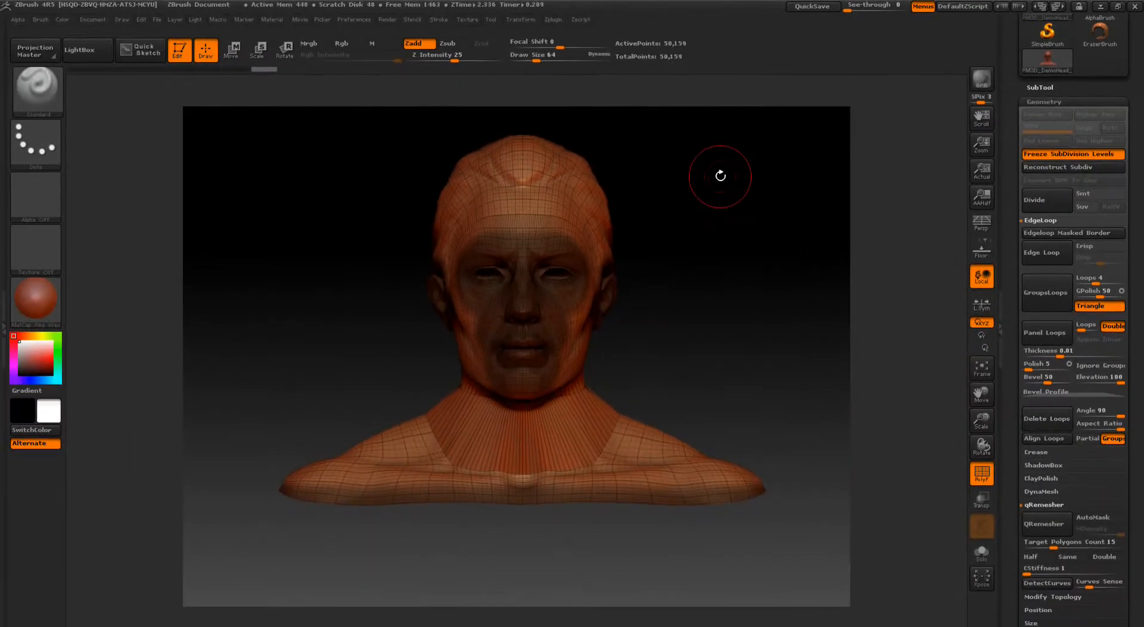
mouse_move(727, 260)
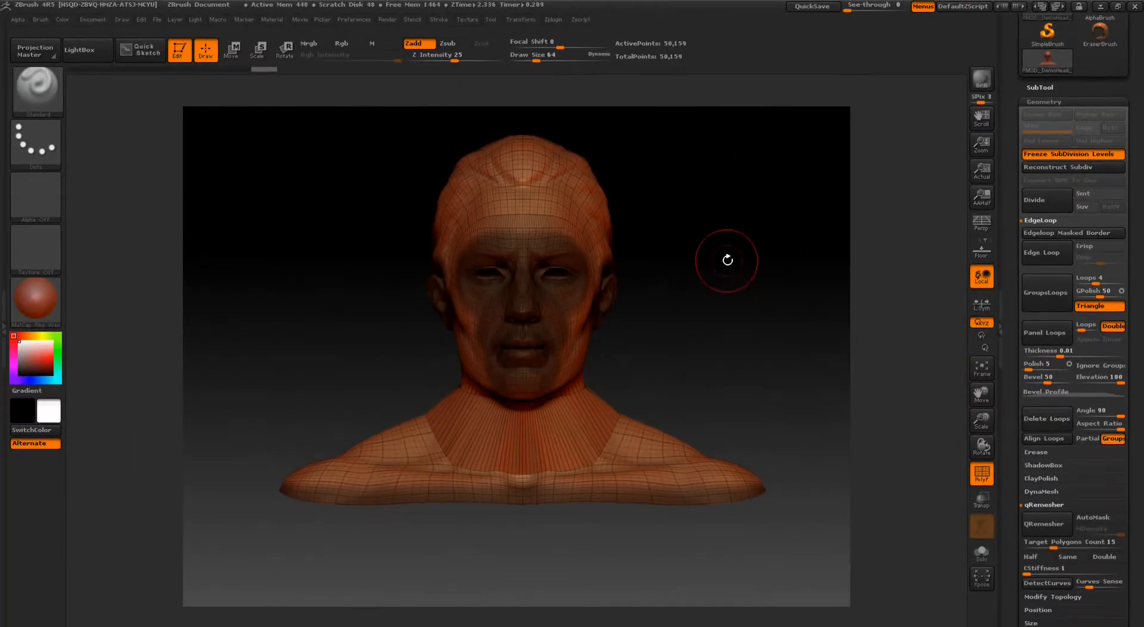
left_click_drag(727, 260, 460, 423)
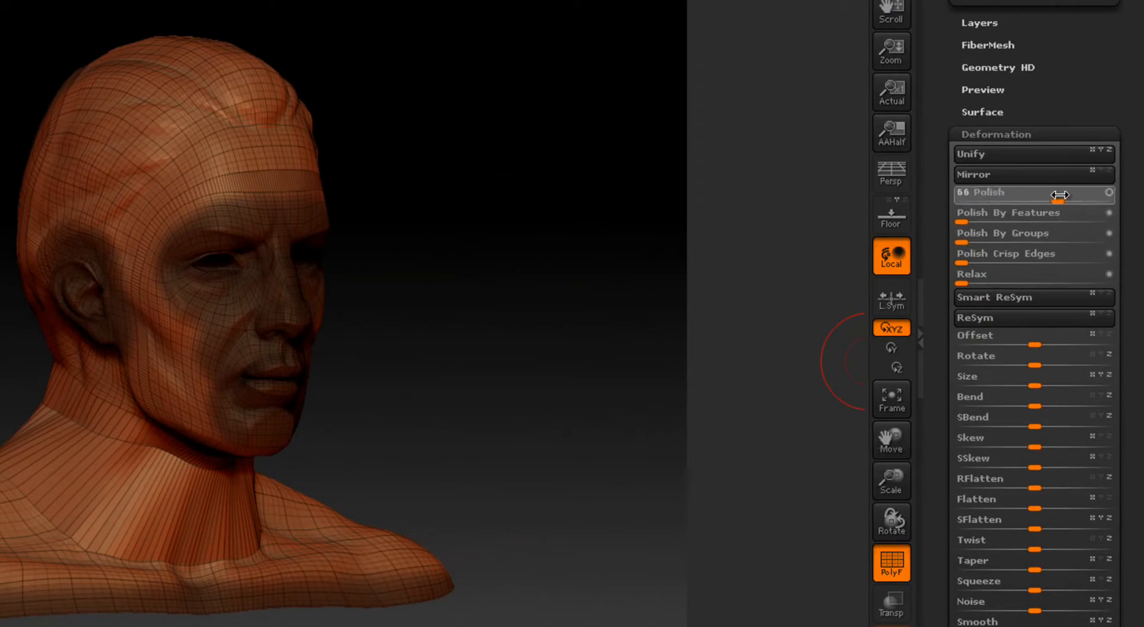
Raise the Polish deformation slider to smooth the simplified bust's surface.
left_click_drag(1007, 193, 1087, 193)
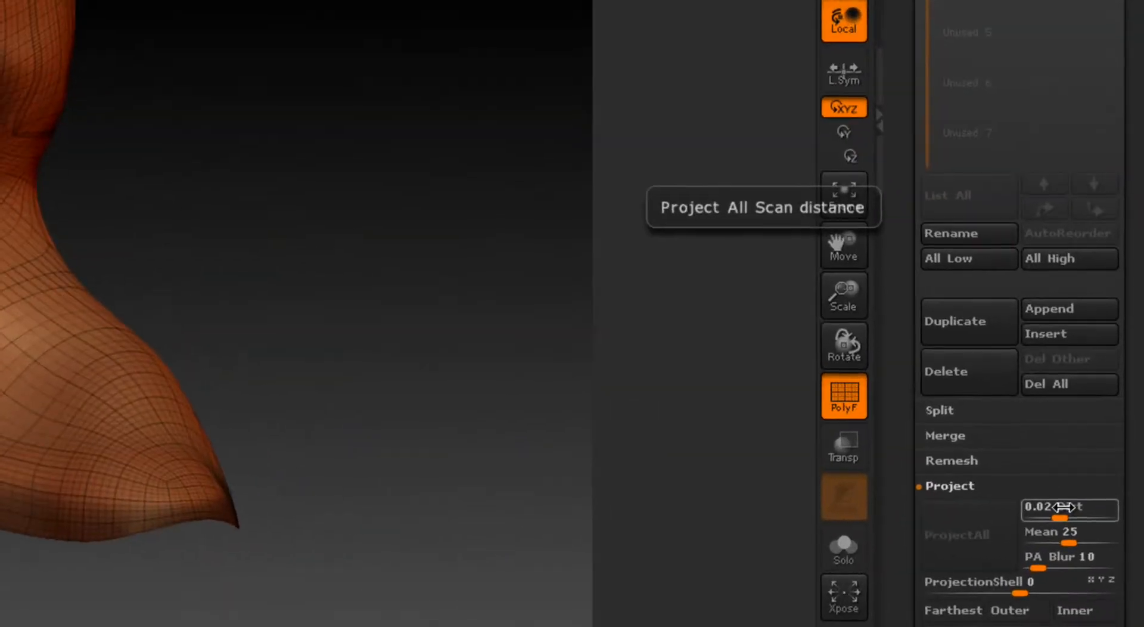
Set the projection Dist slider to about 0.2817 for reprojecting the original detail.
left_click_drag(1059, 509, 1090, 509)
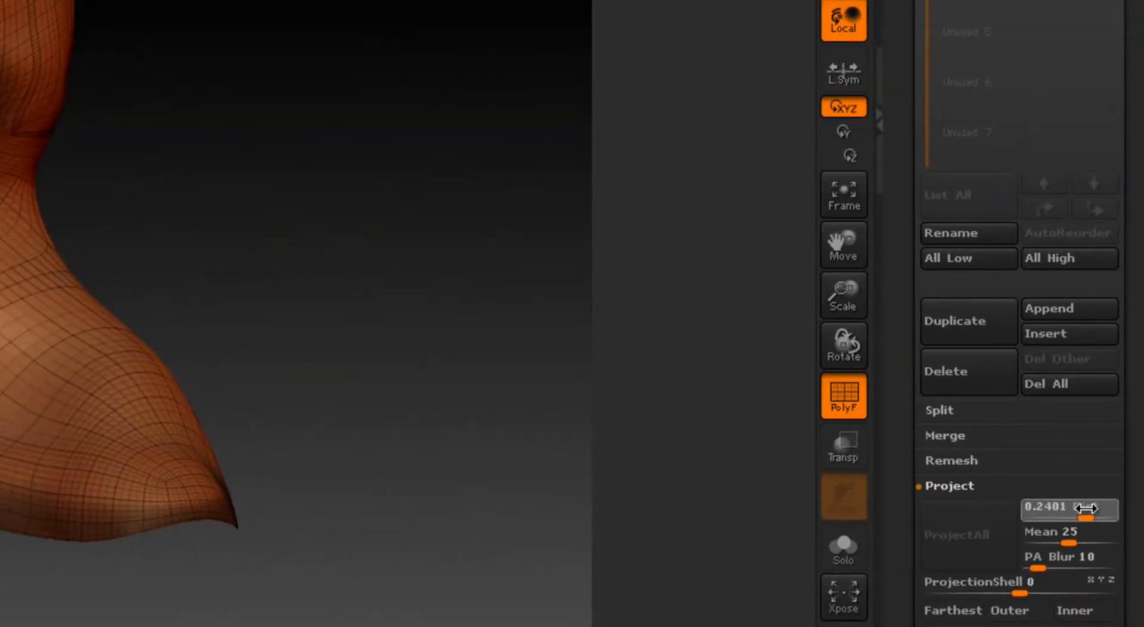
left_click_drag(1065, 509, 1055, 505)
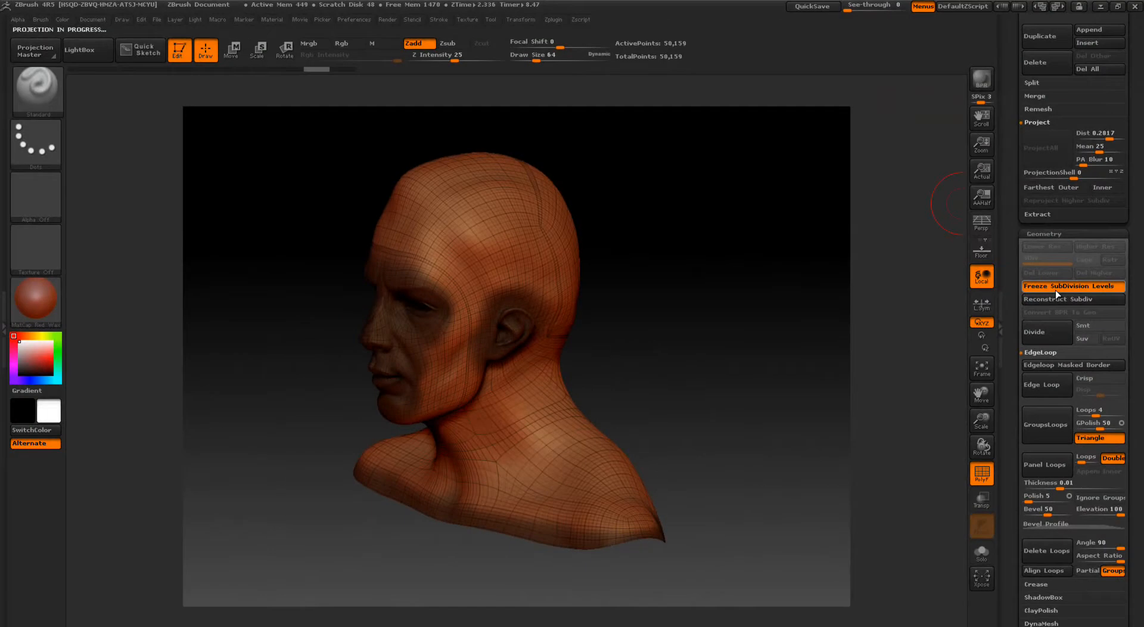
Restore the frozen subdivision levels and step the bust down to level 2.
left_click(1073, 286)
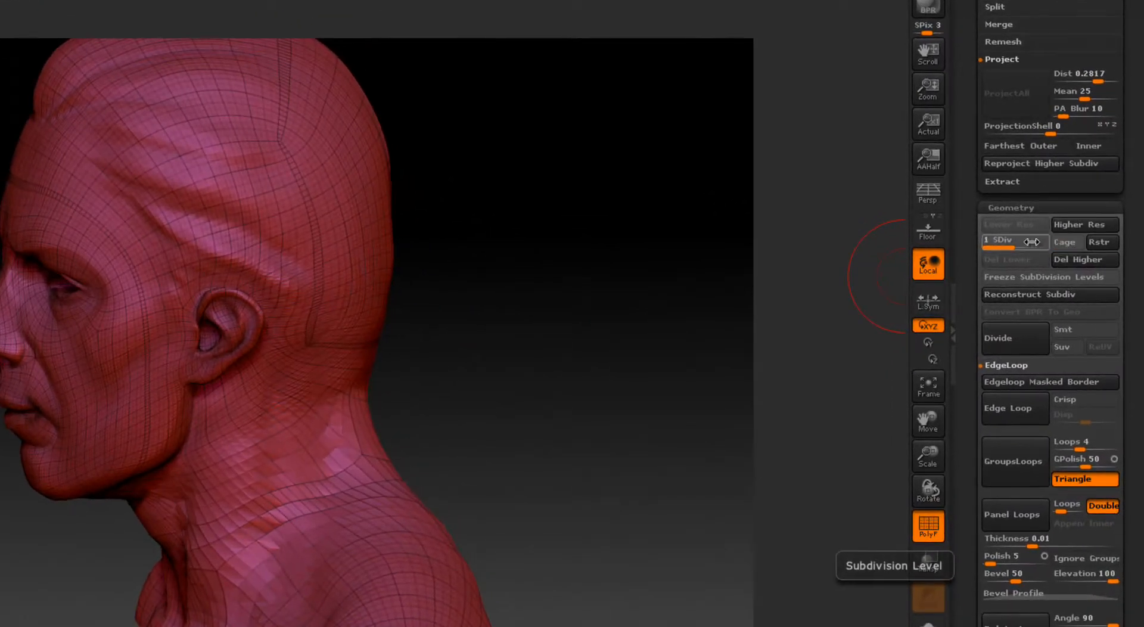
left_click(1015, 239)
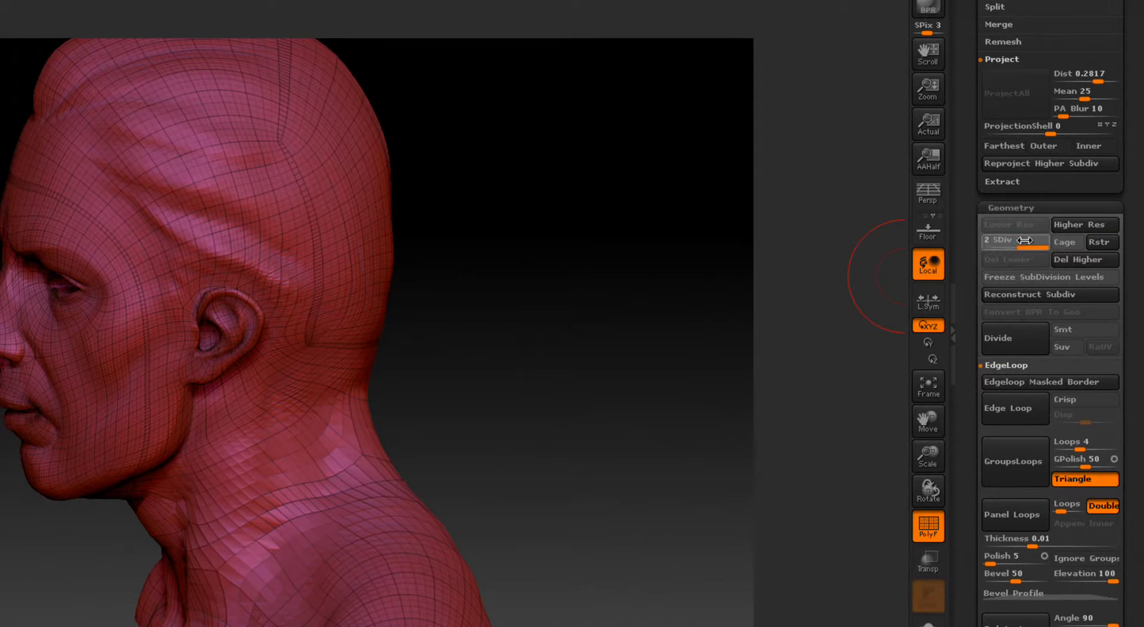
left_click(1015, 240)
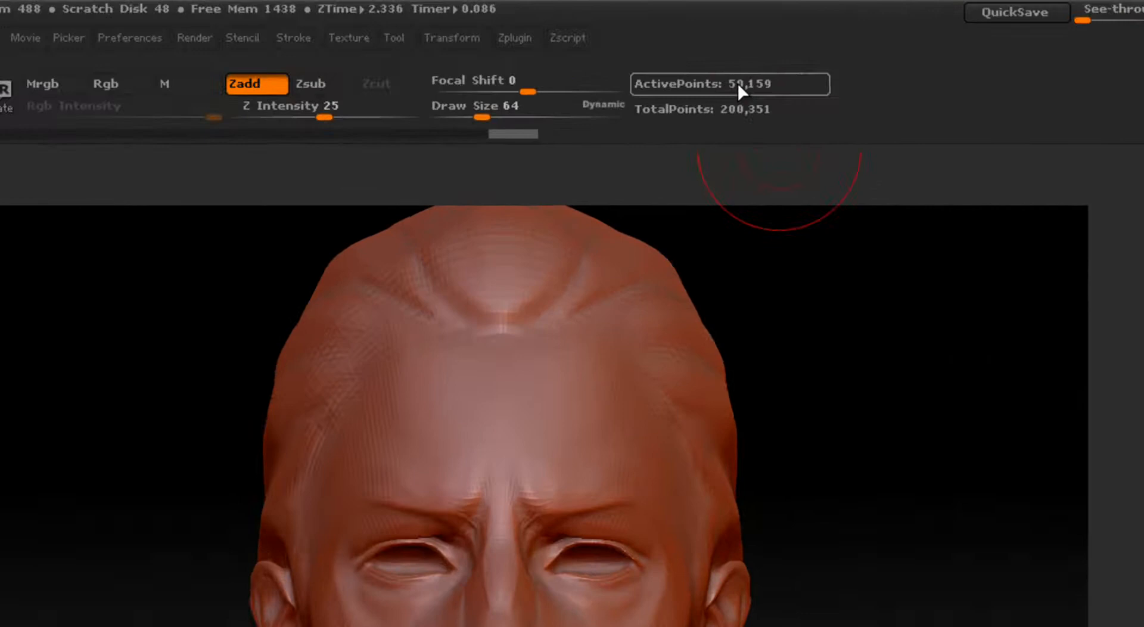
mouse_move(770, 98)
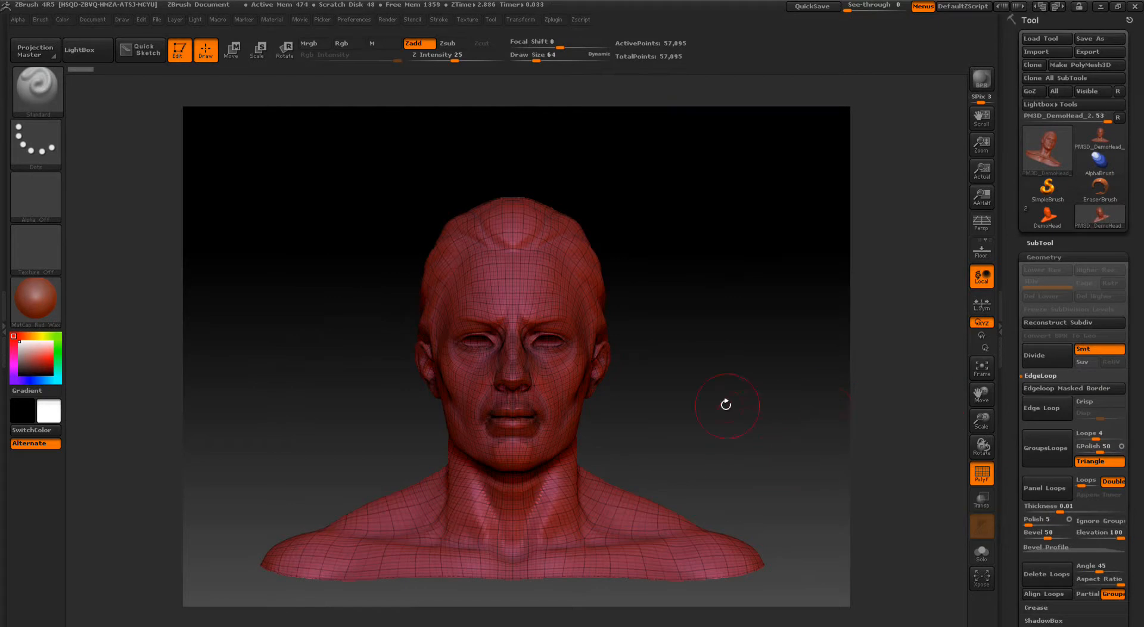
Divide the bust once to 228,095 points and freeze its subdivision levels.
left_click_drag(726, 405, 795, 374)
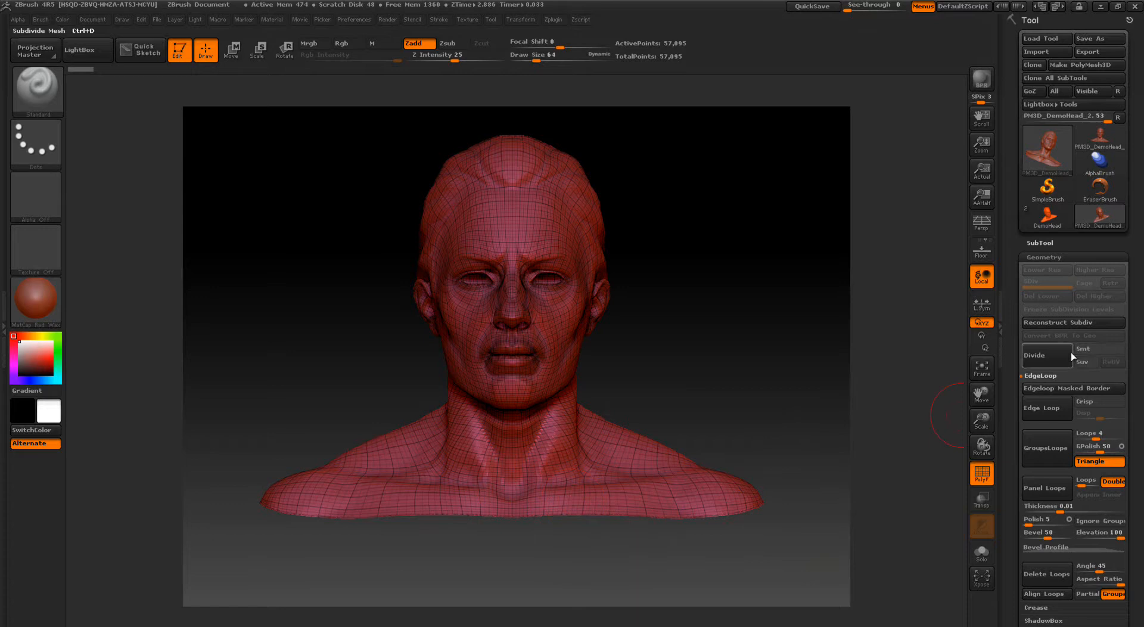
left_click(1046, 355)
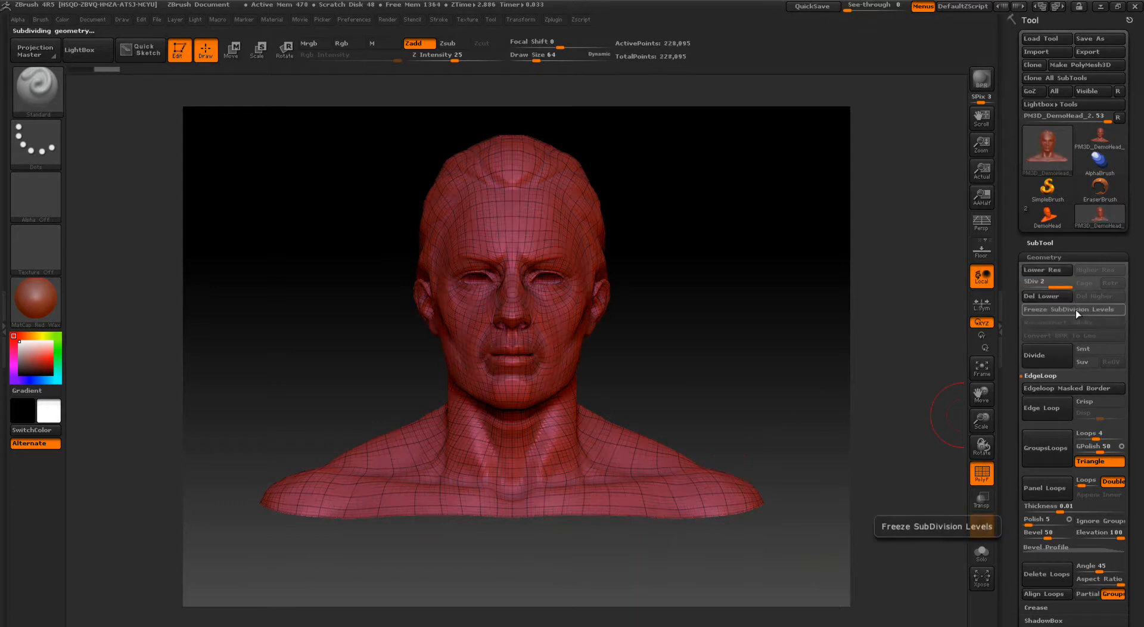
left_click(1073, 309)
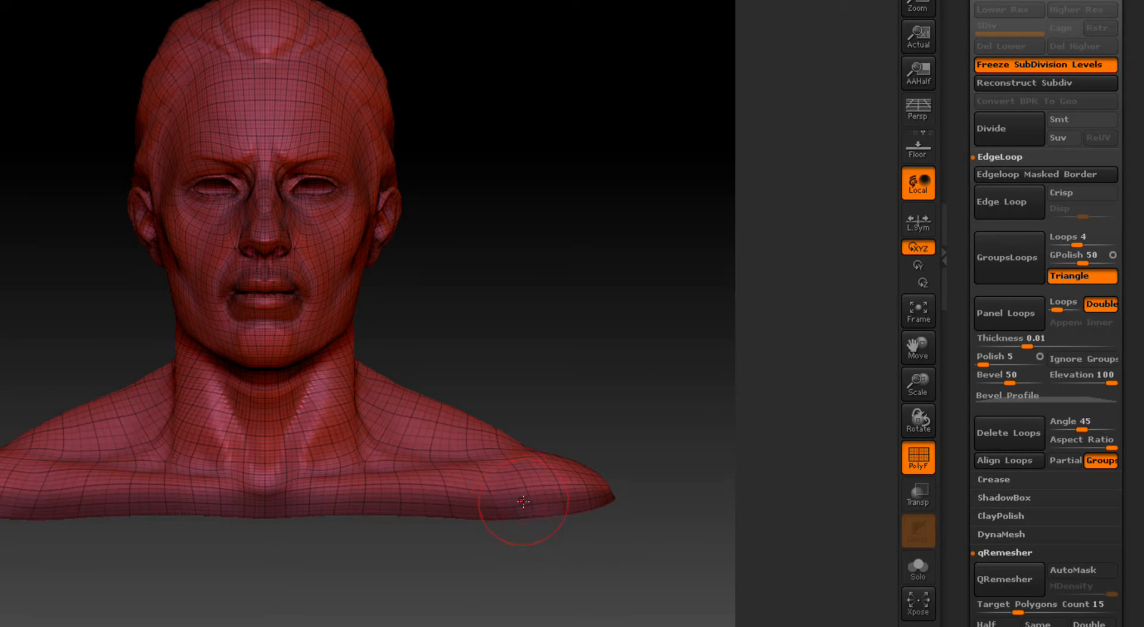
mouse_move(532, 517)
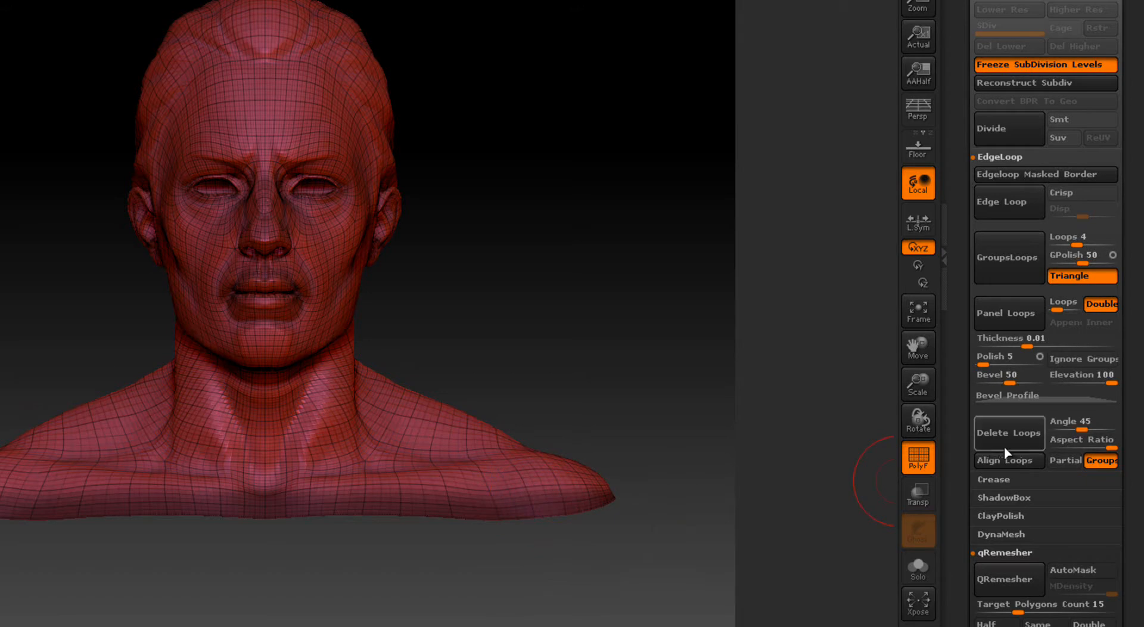
mouse_move(991, 440)
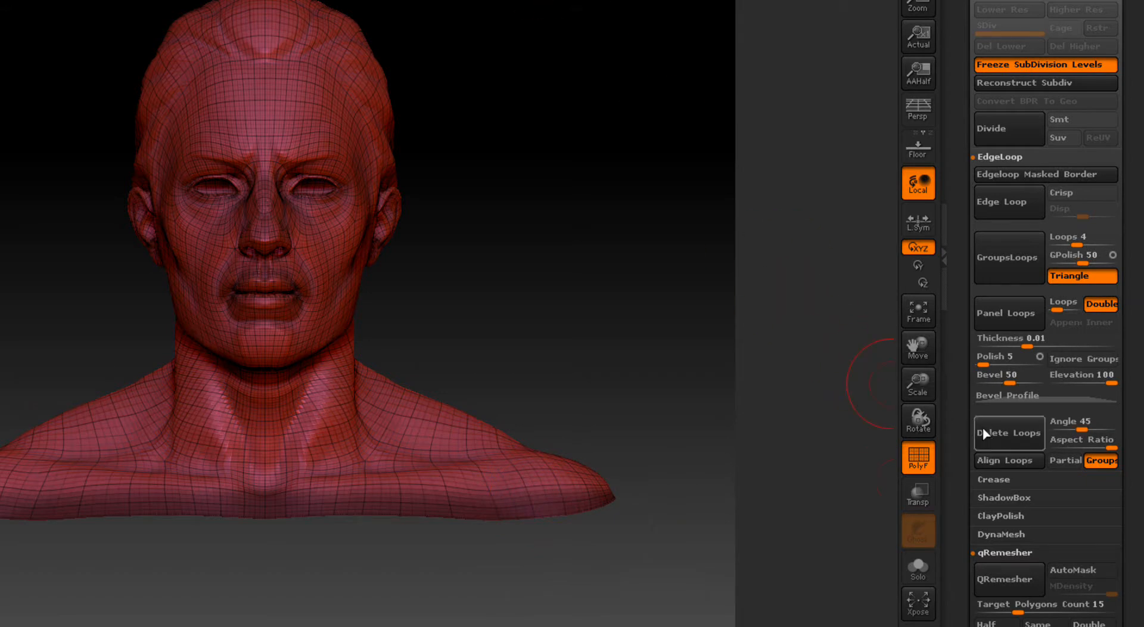
mouse_move(1011, 448)
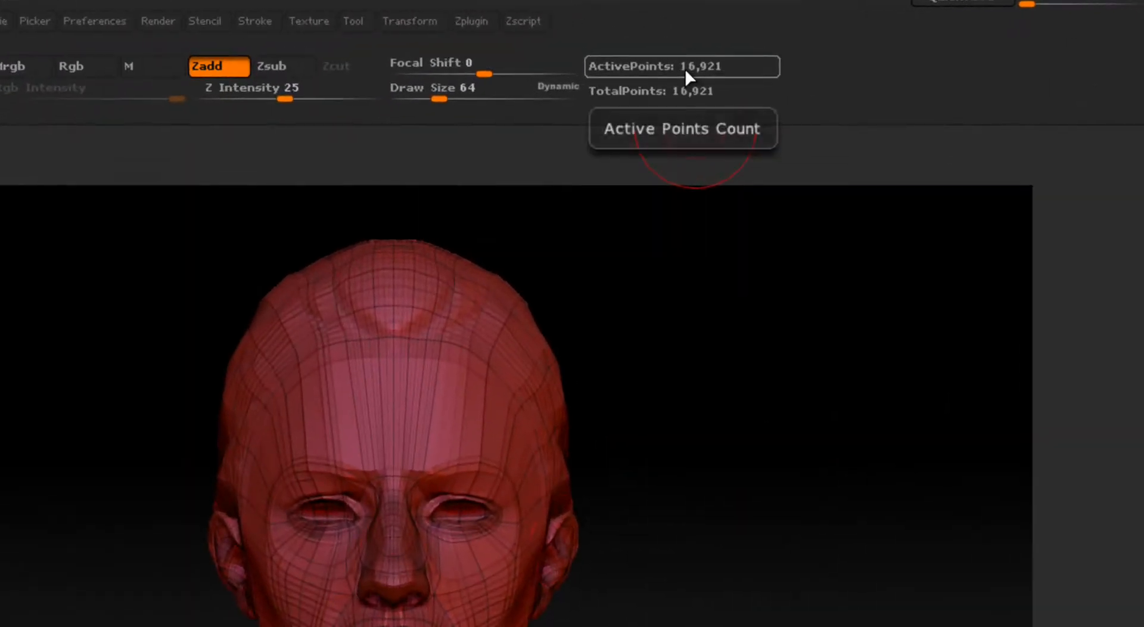
mouse_move(326, 542)
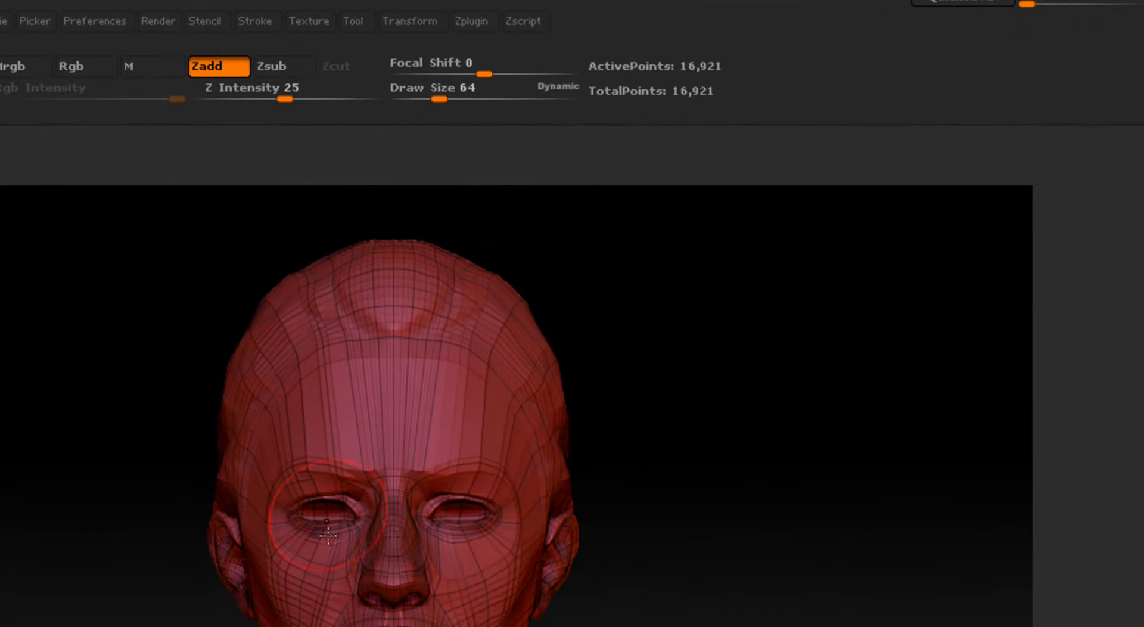
mouse_move(471, 543)
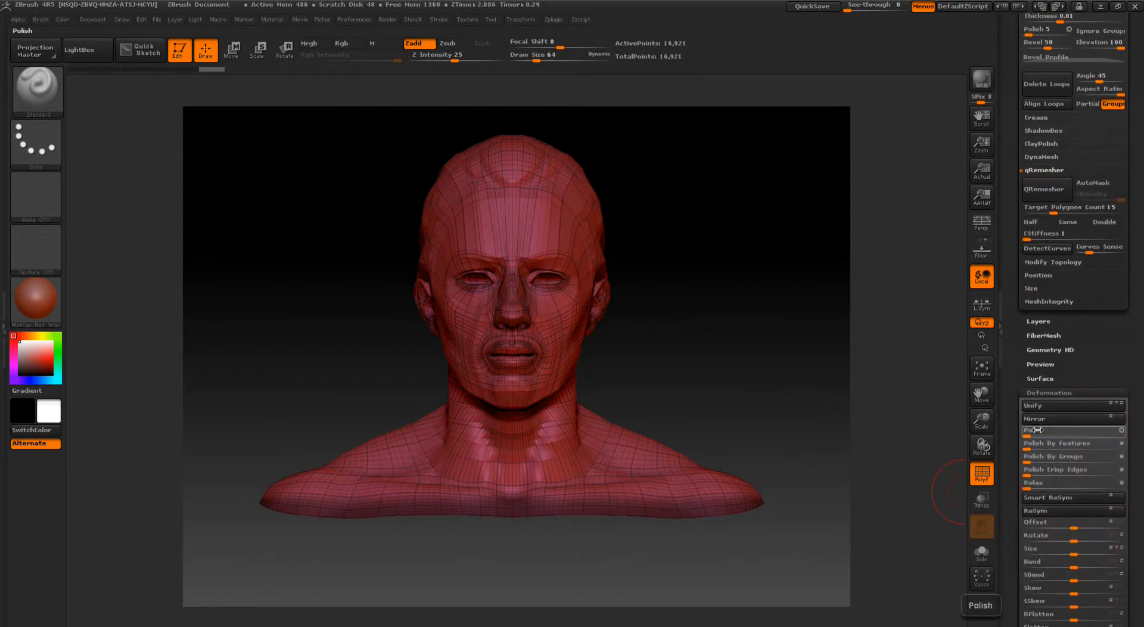
Polish the 16,921-point reduced bust so its surface softens and wrinkles vanish.
left_click_drag(1035, 430, 1066, 431)
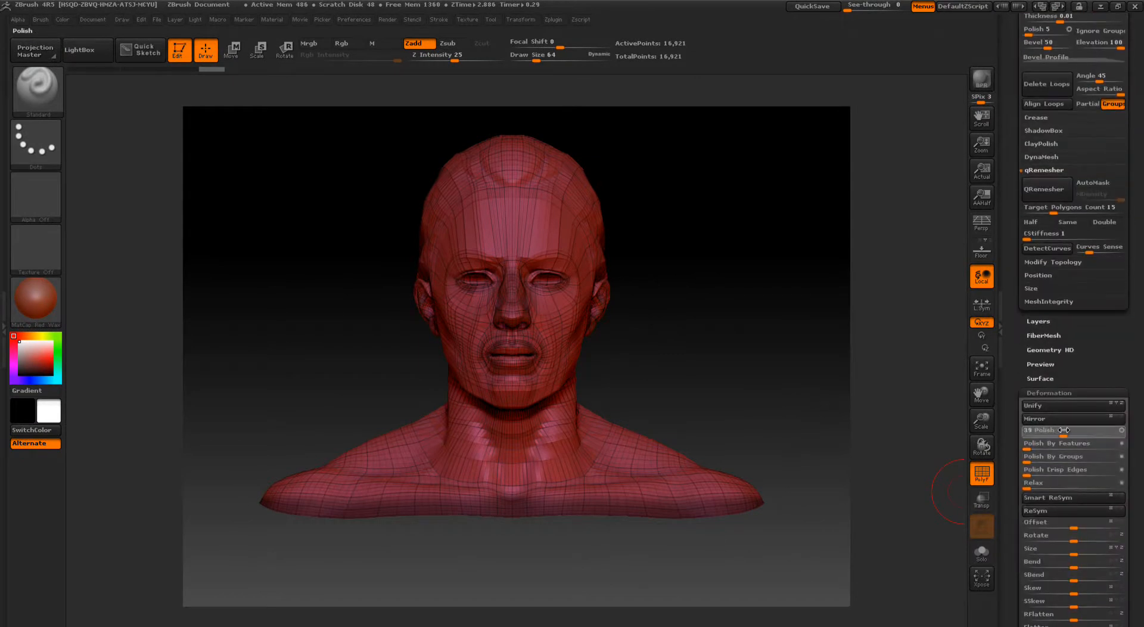
left_click(1054, 430)
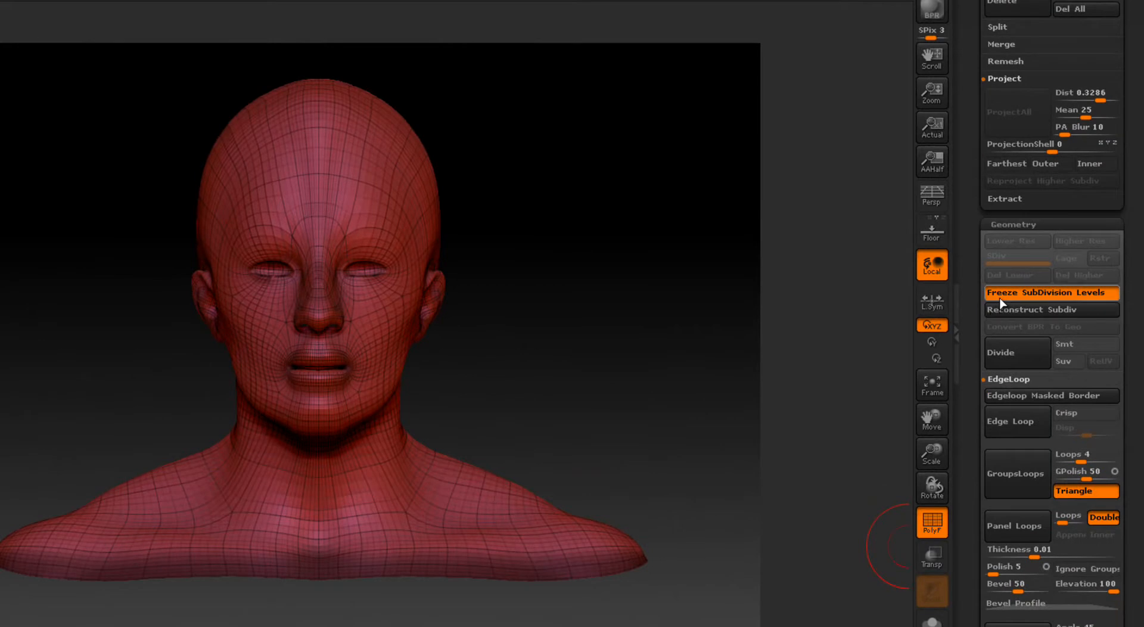
Turn Freeze SubDivision Levels off so the wrinkle detail rebuilds on the lighter base.
left_click(1051, 292)
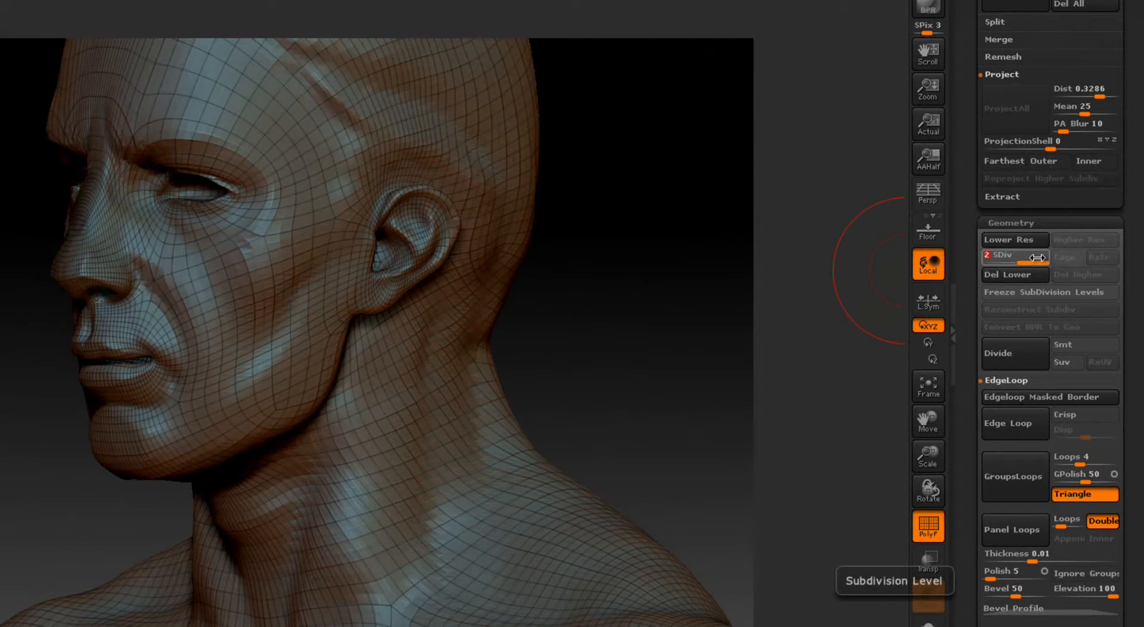
Drop the rebuilt bust to level 1, giving 16,921 active points of 67,399 total.
left_click(1014, 240)
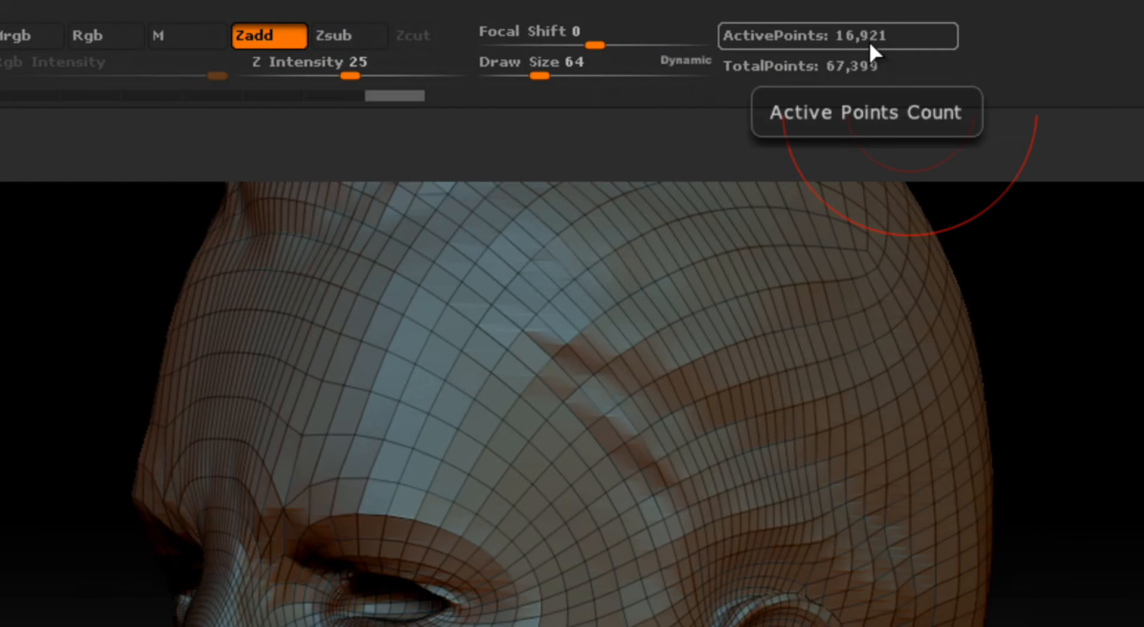
mouse_move(858, 119)
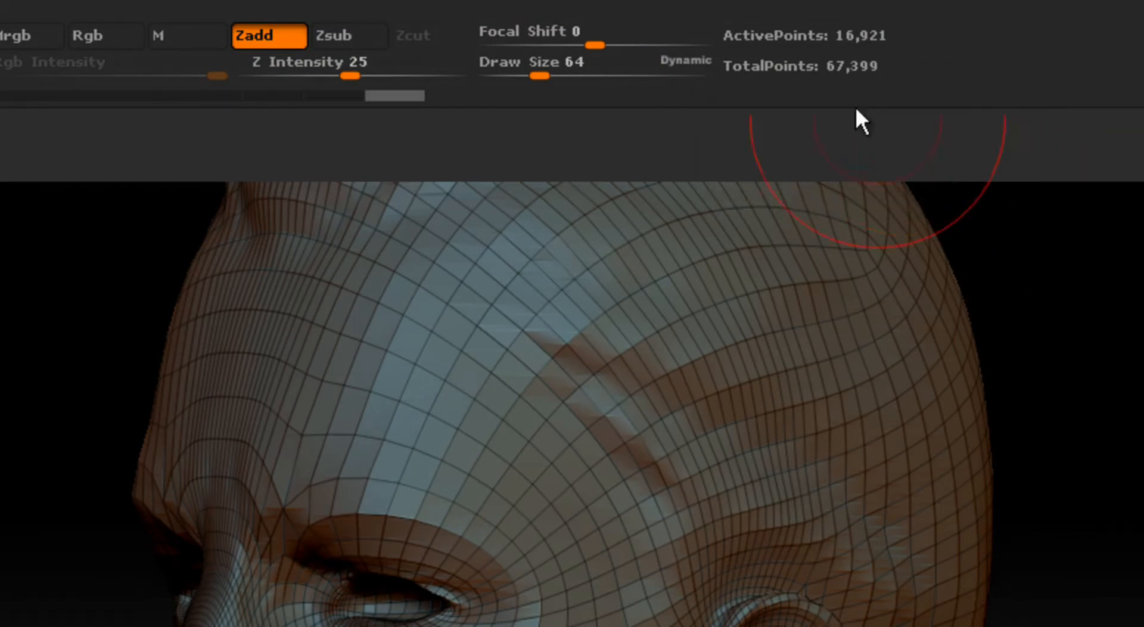